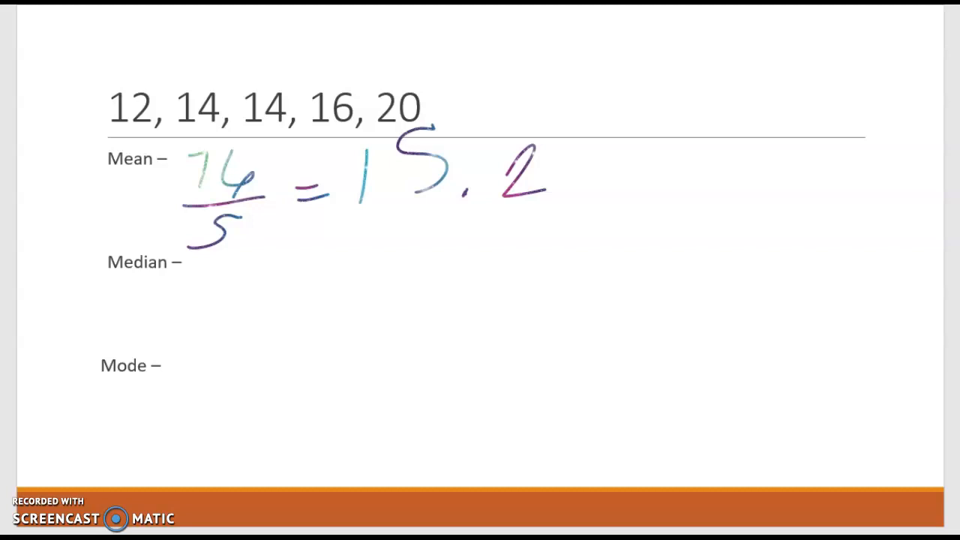
Step: Highlight the middle 14 in 12, 14, 14, 16, 20 and write 14 as the median
left_click_drag(259, 52, 255, 139)
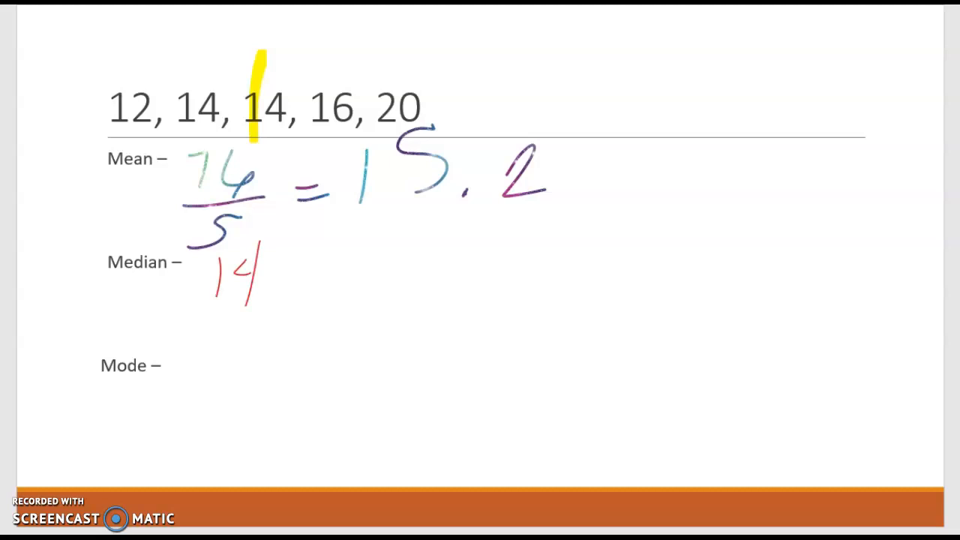
left_click_drag(172, 75, 300, 135)
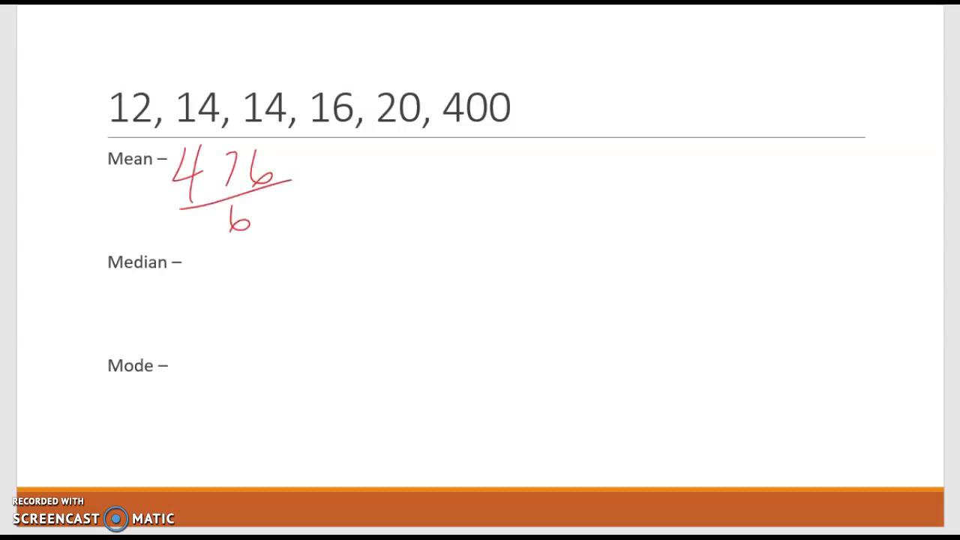
Step: Finish the mean in ink as 476/6 = 79.3
left_click_drag(319, 184, 345, 195)
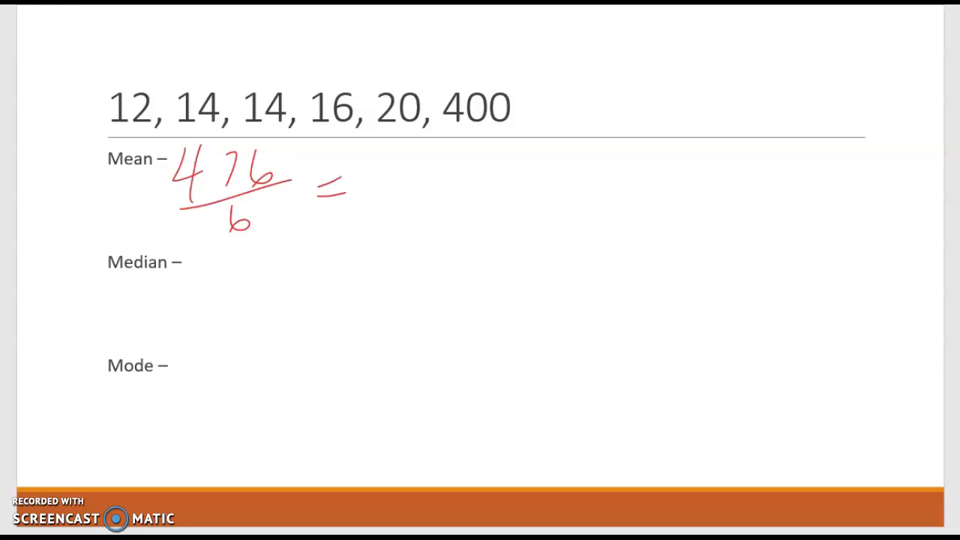
left_click_drag(368, 158, 367, 217)
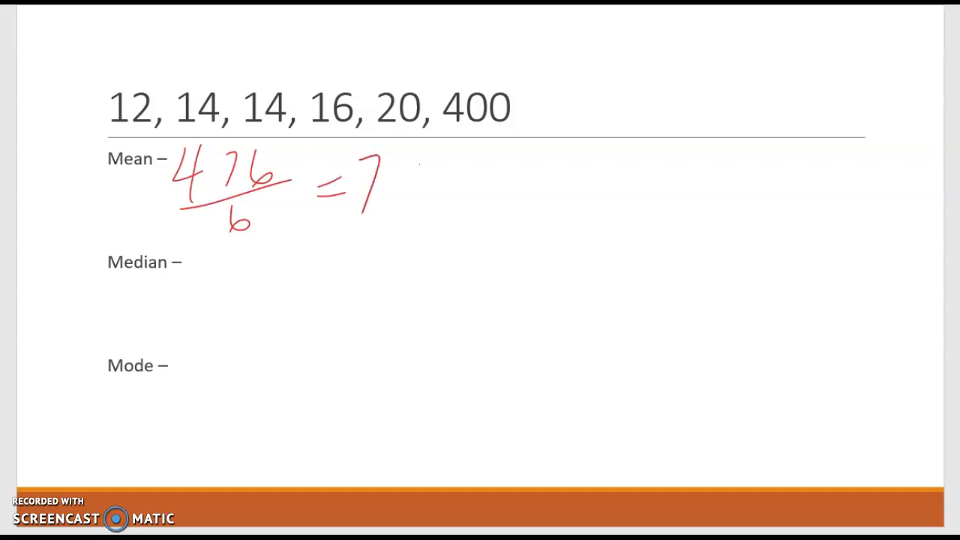
left_click_drag(405, 172, 502, 187)
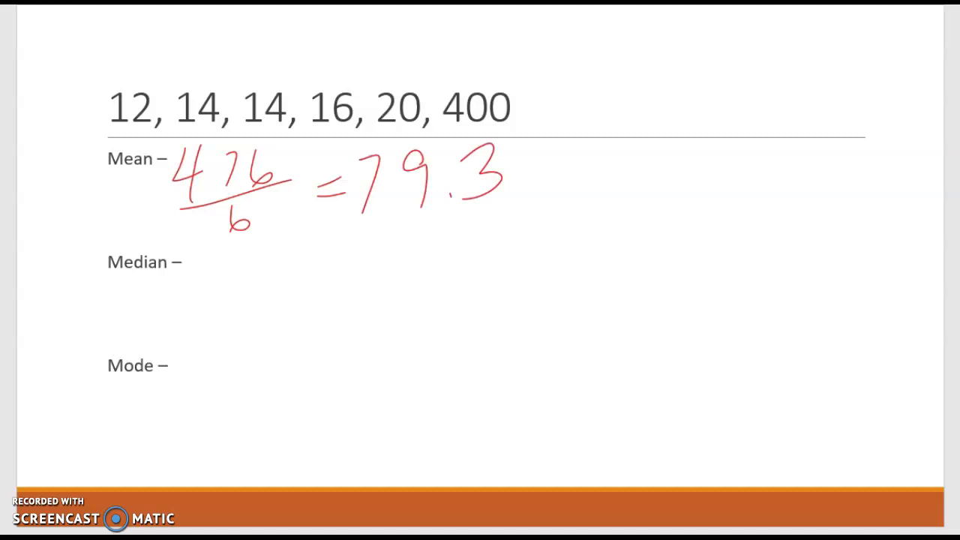
Step: Mark the middle values 14 and 16, and write the earlier results for comparison
left_click_drag(297, 38, 297, 180)
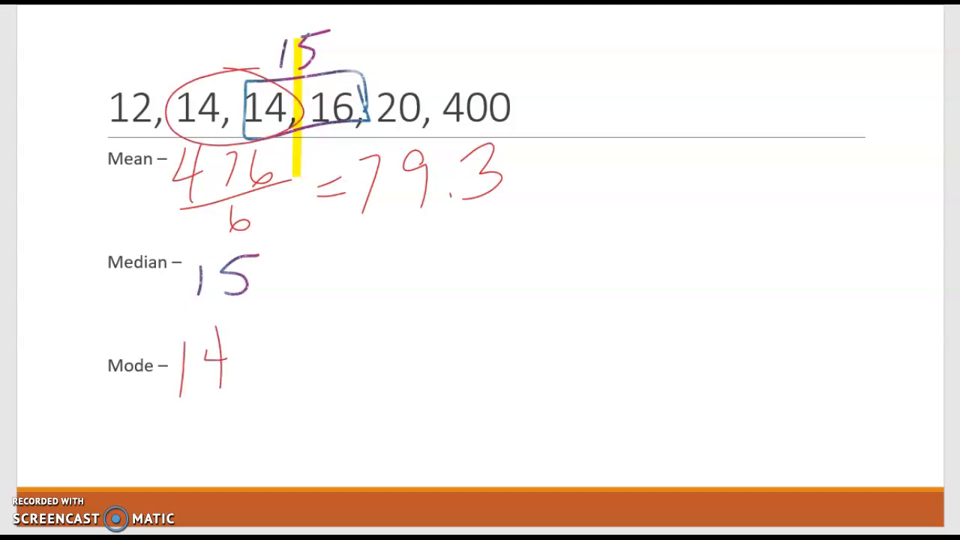
left_click_drag(724, 150, 784, 214)
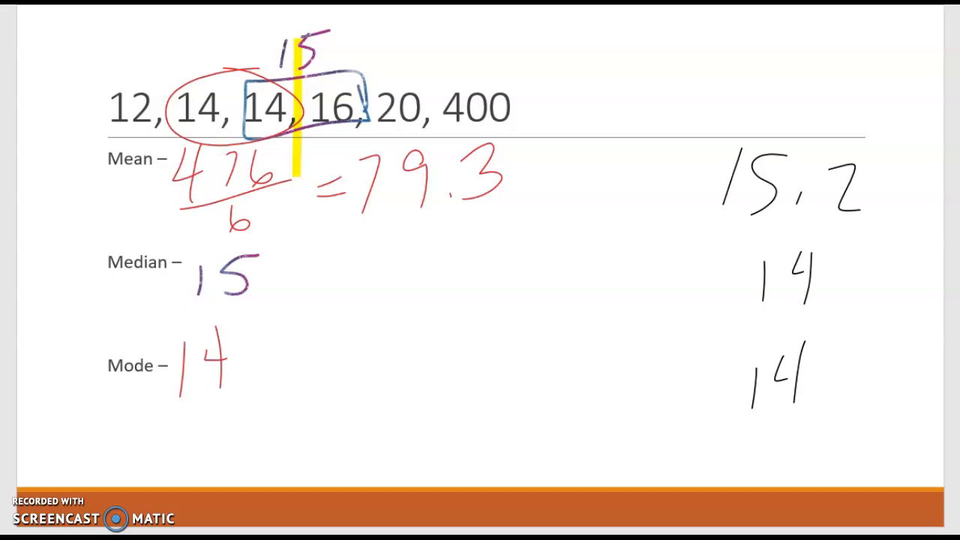
Step: Draw lines linking the new mean 79.3 to the outlier-free mean 15.2
left_click_drag(323, 180, 863, 165)
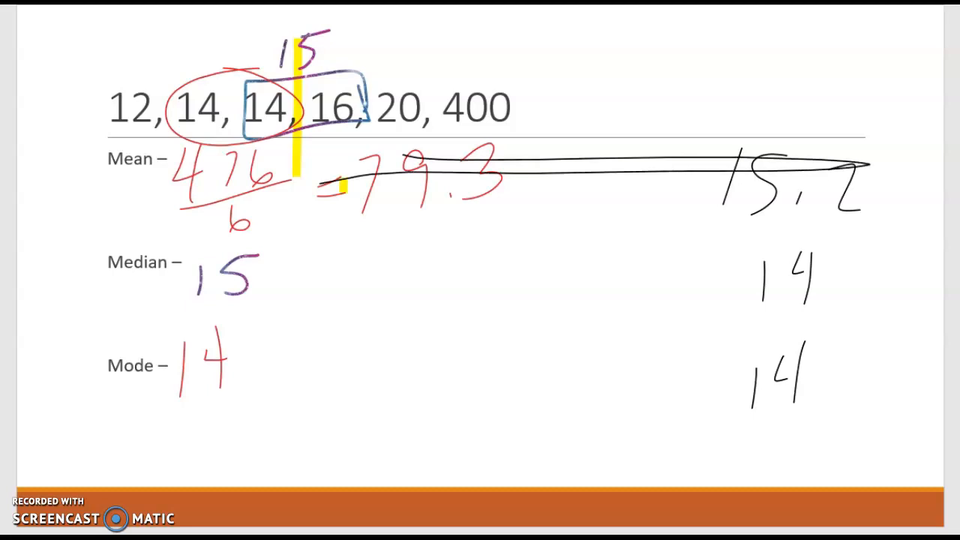
left_click_drag(322, 176, 886, 183)
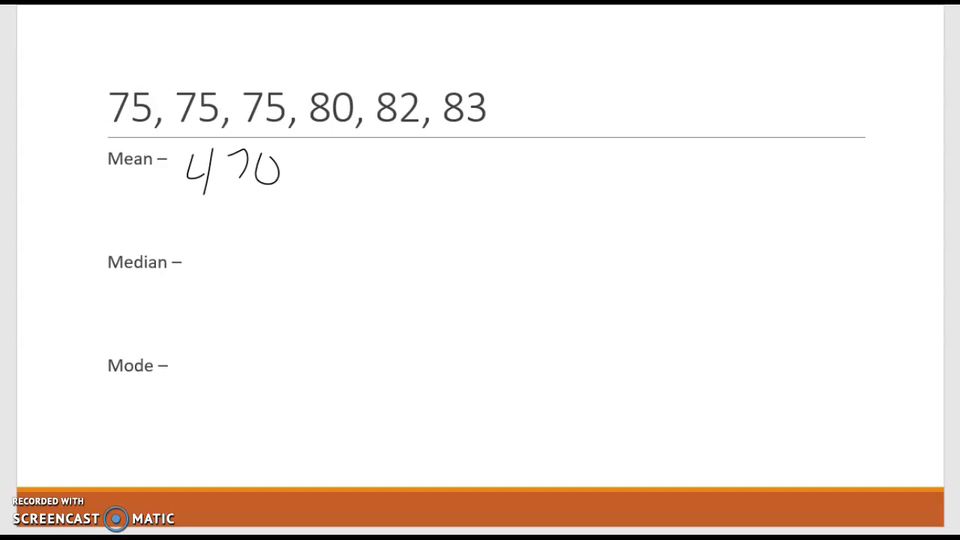
Step: Write the mean as 470/6 = 78.3 and box the middle pair 75 and 80
left_click_drag(184, 199, 281, 180)
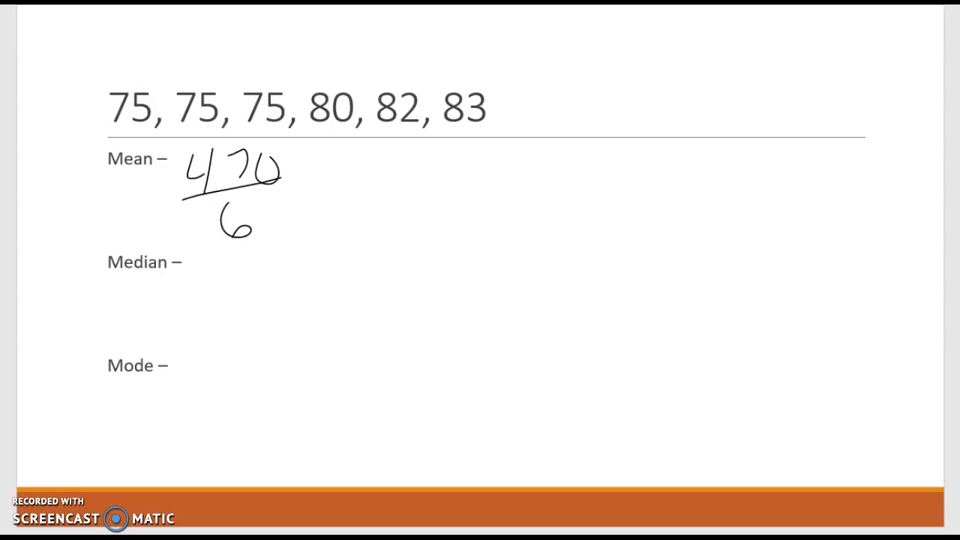
left_click_drag(300, 177, 326, 188)
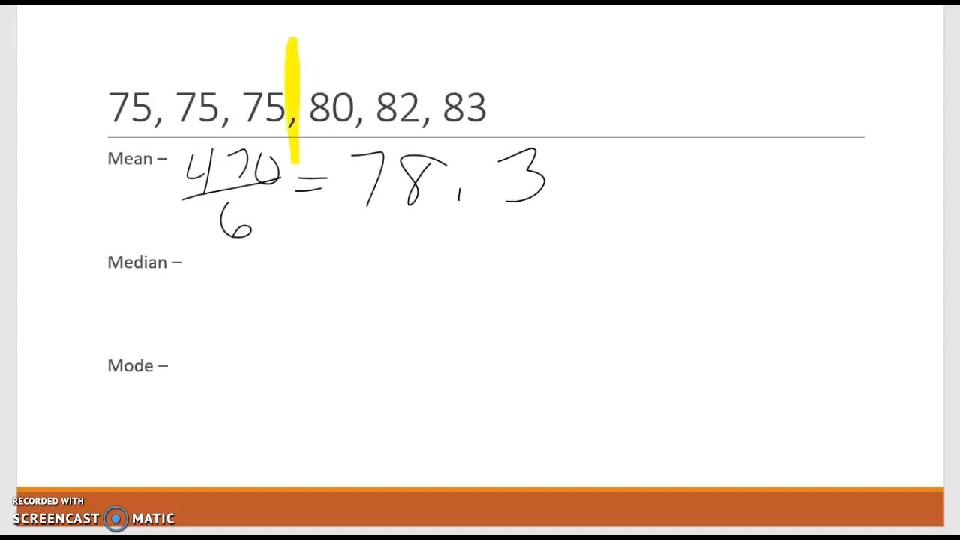
left_click_drag(244, 79, 360, 135)
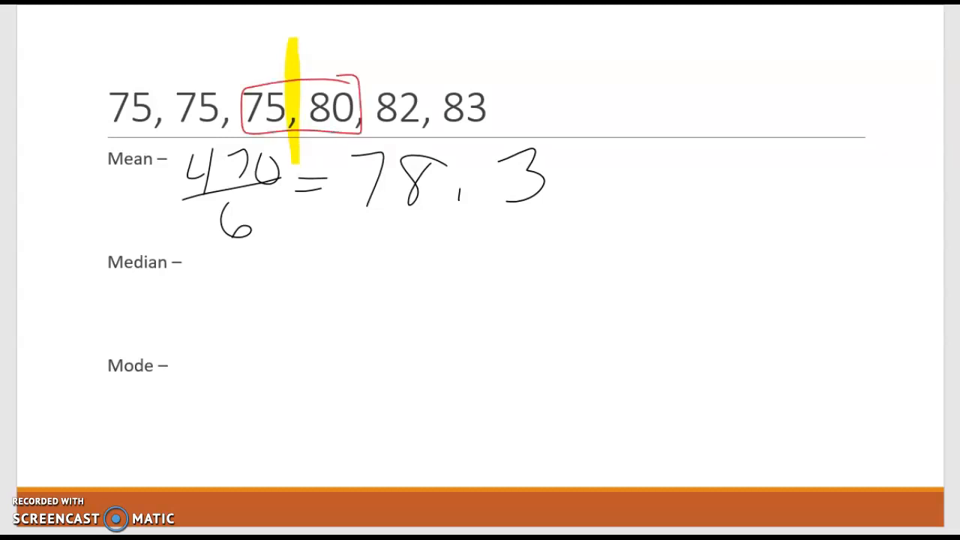
left_click_drag(210, 255, 270, 300)
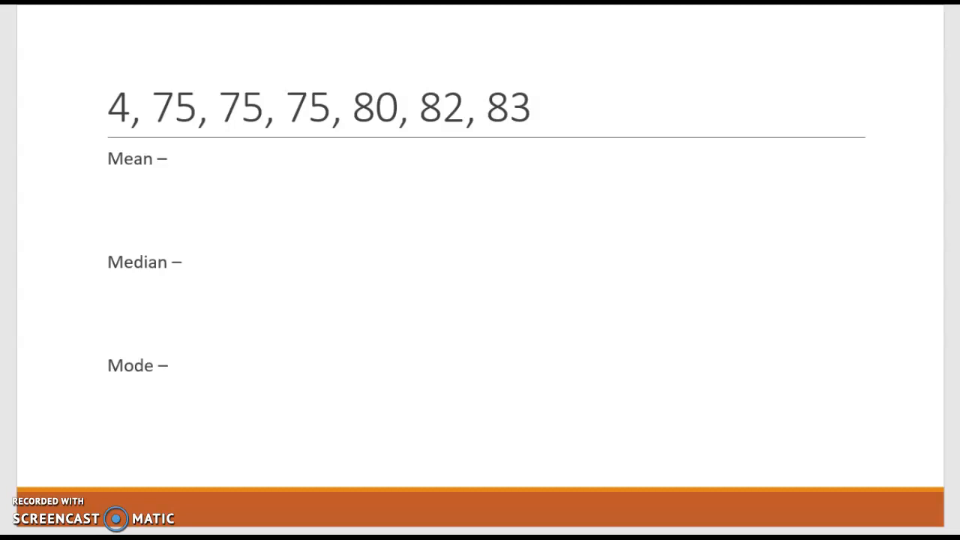
Step: Write the mean 474/7 = 67.7 and mark 75 as median and mode
left_click_drag(191, 150, 210, 184)
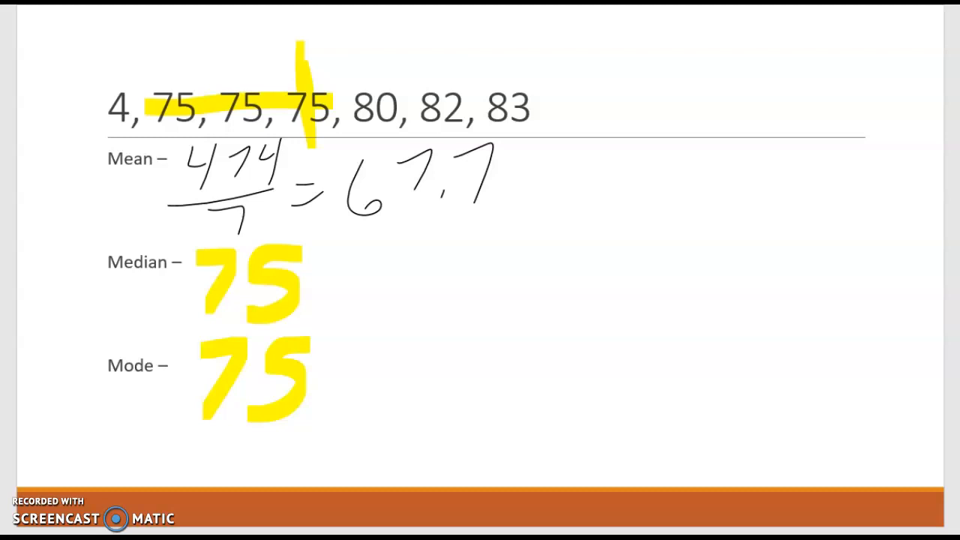
left_click_drag(751, 150, 810, 195)
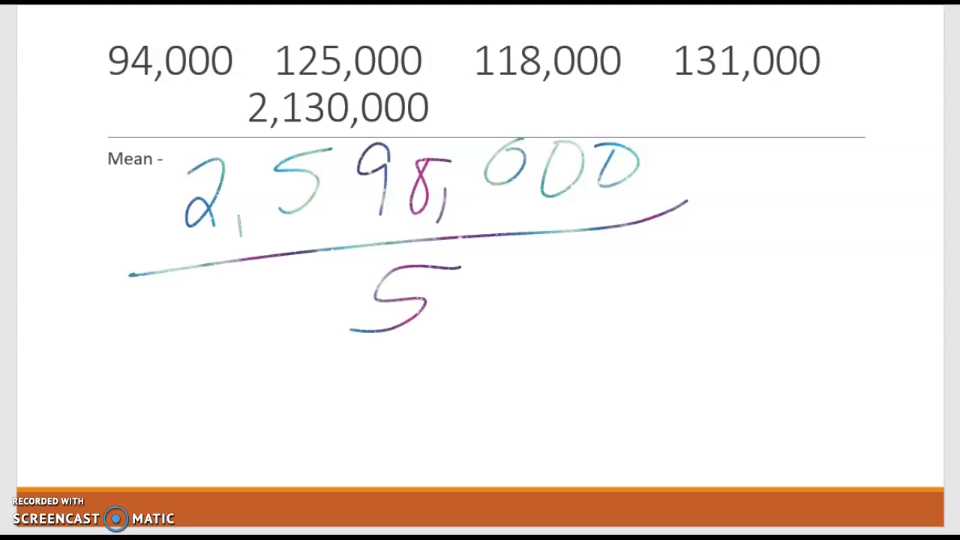
Step: Start the mean's result in red ink below 2,598,000 over 5
left_click_drag(203, 367, 240, 420)
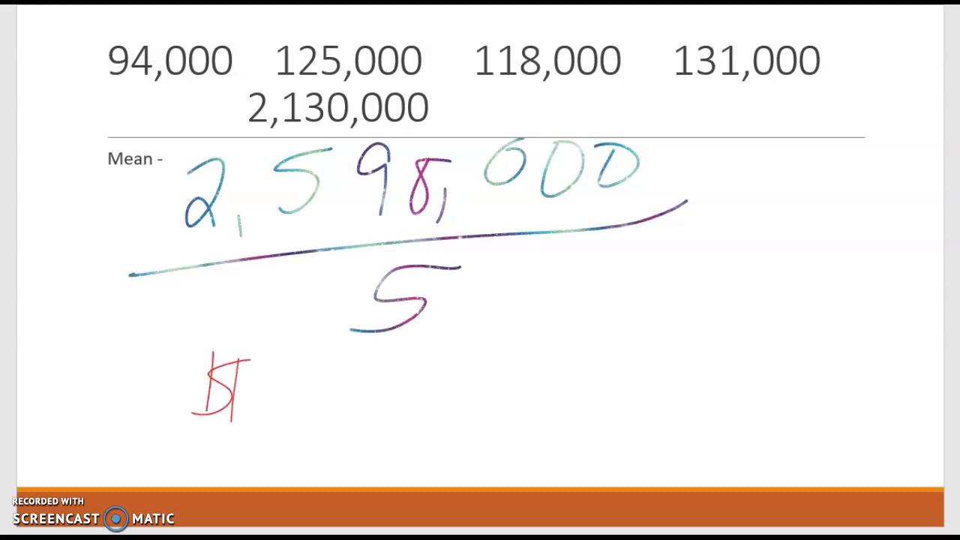